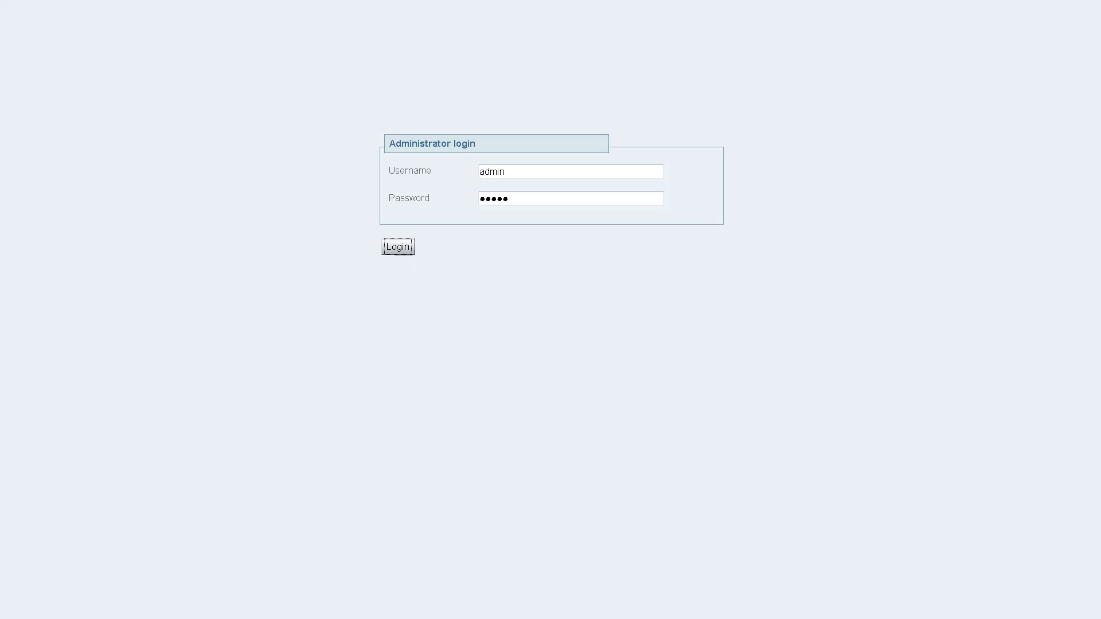
Step: Log in to Expressway-C as administrator and reach Maintenance > Option keys
left_click(397, 247)
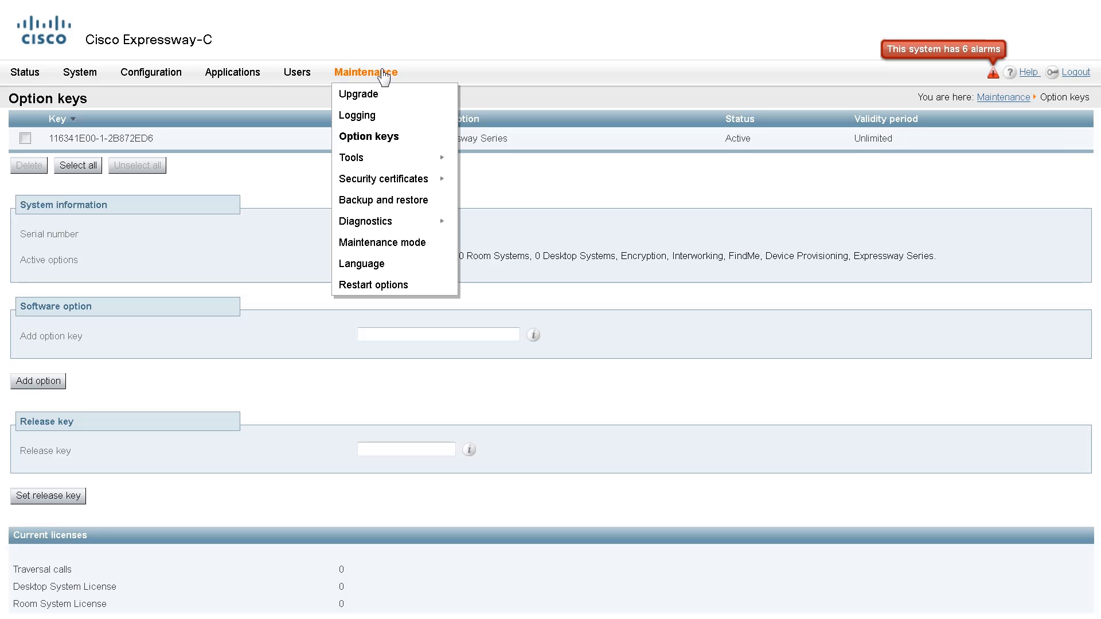
mouse_move(369, 136)
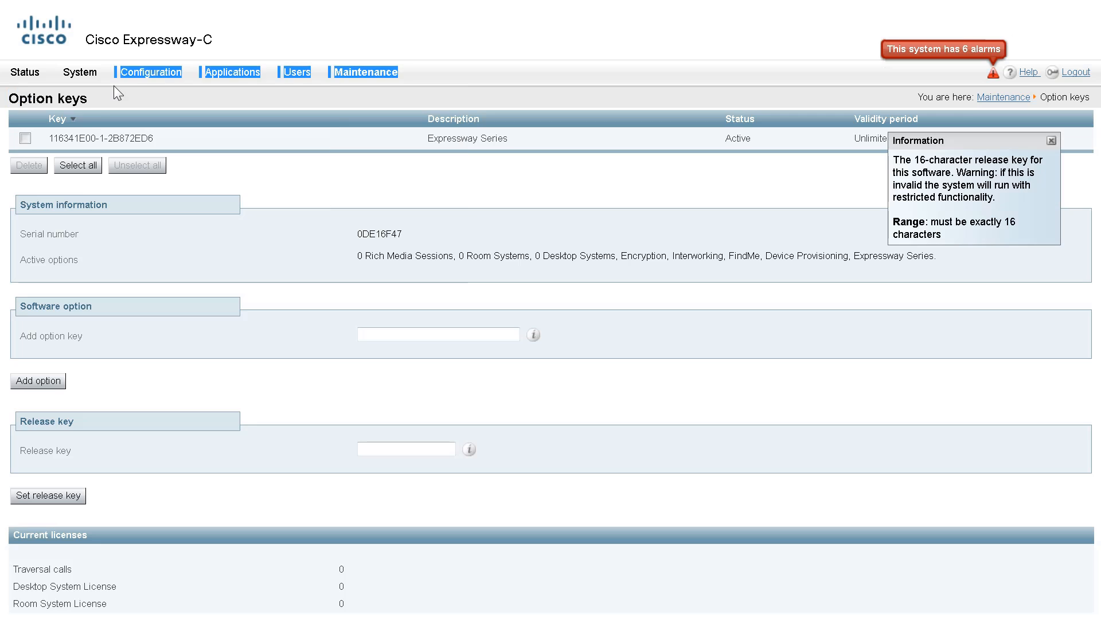
mouse_move(314, 313)
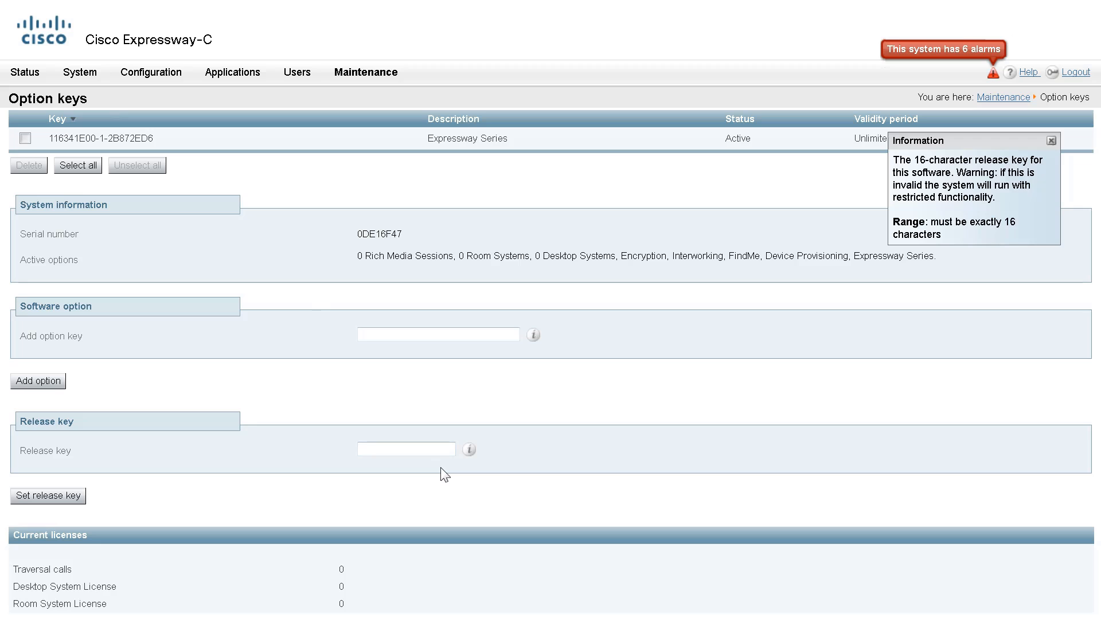
mouse_move(207, 148)
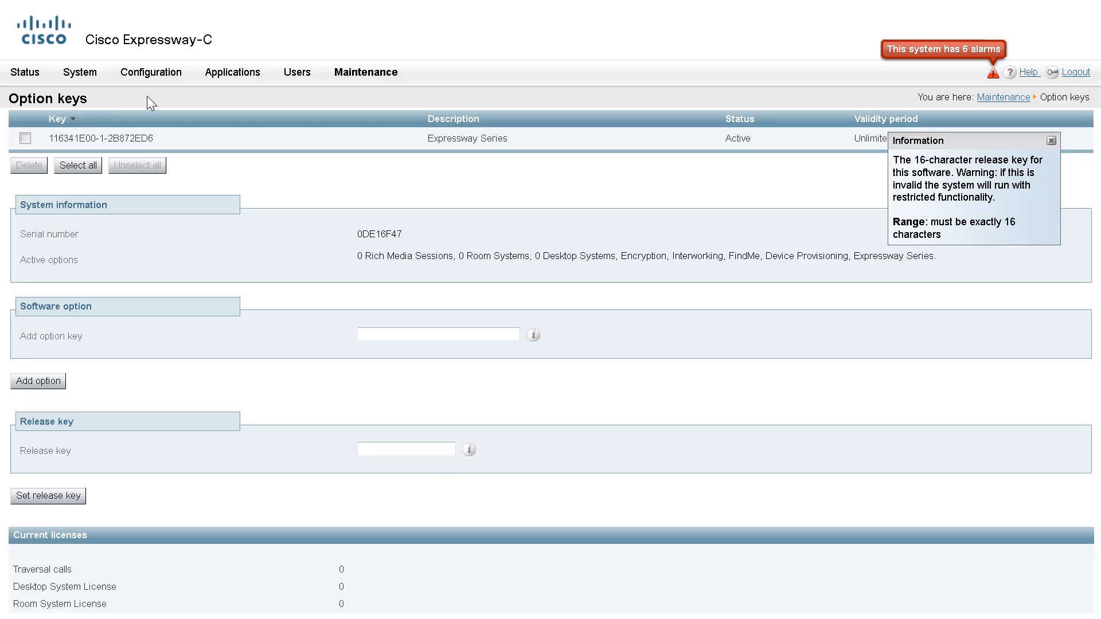
mouse_move(257, 109)
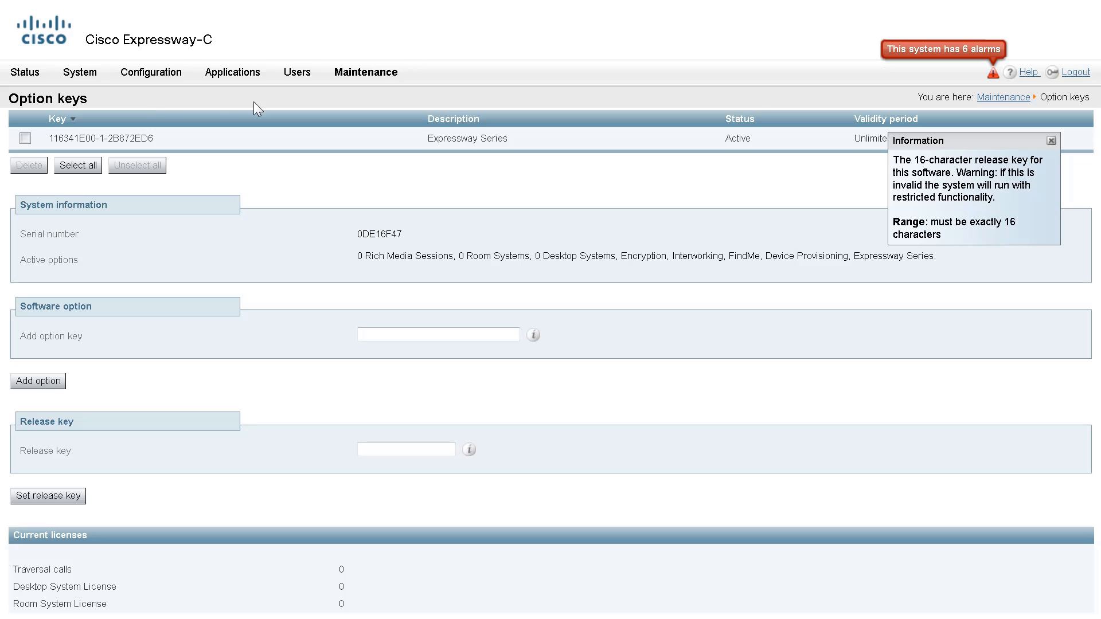
mouse_move(431, 111)
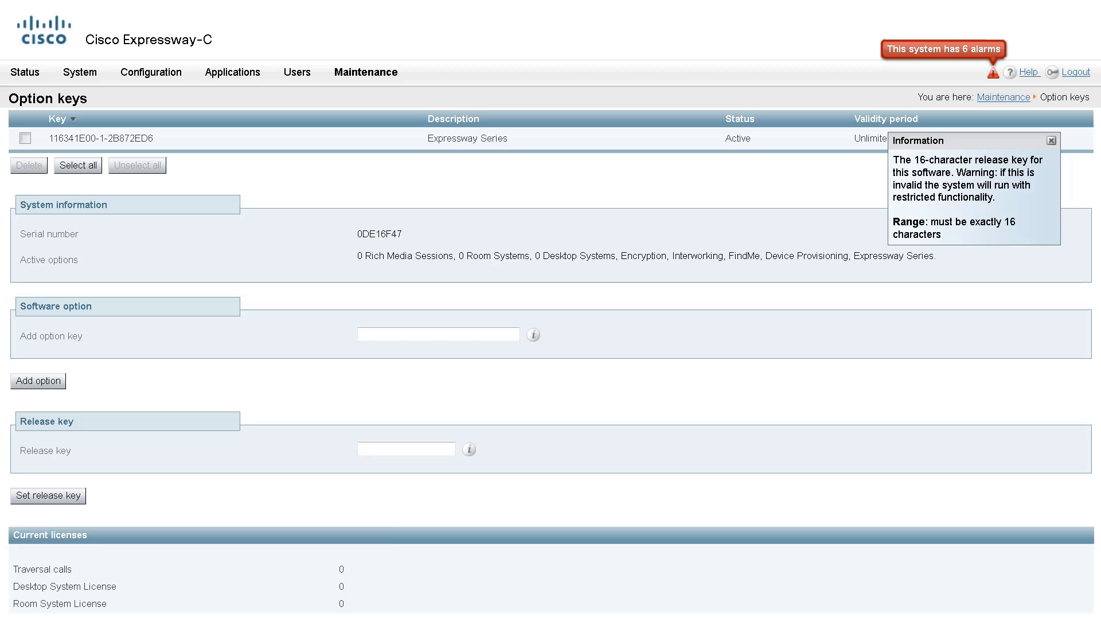
mouse_move(395, 535)
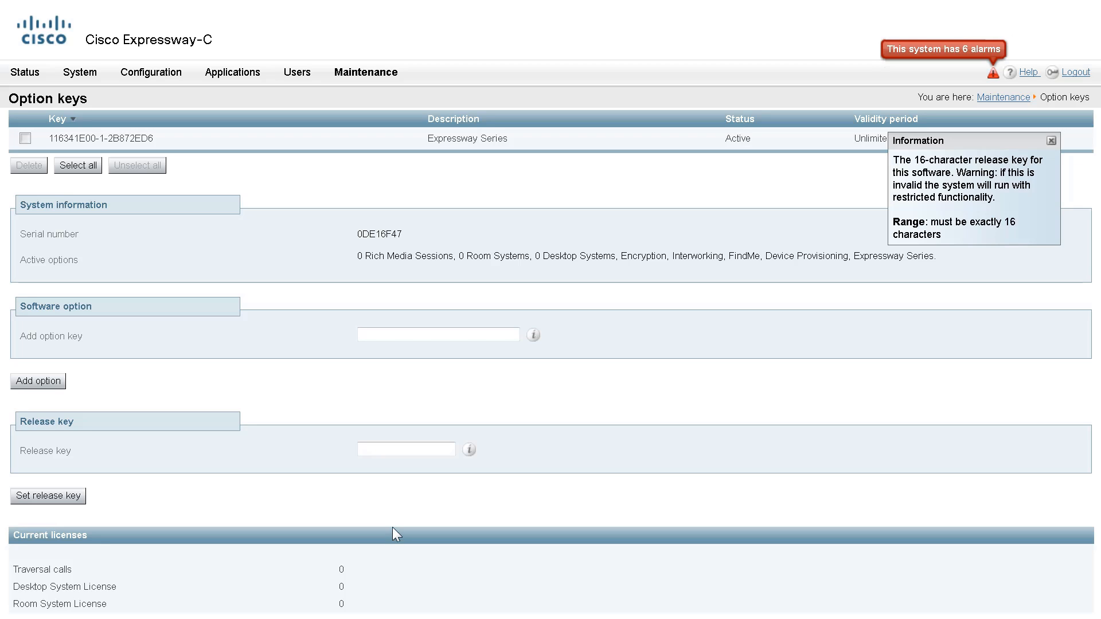
left_click(406, 449)
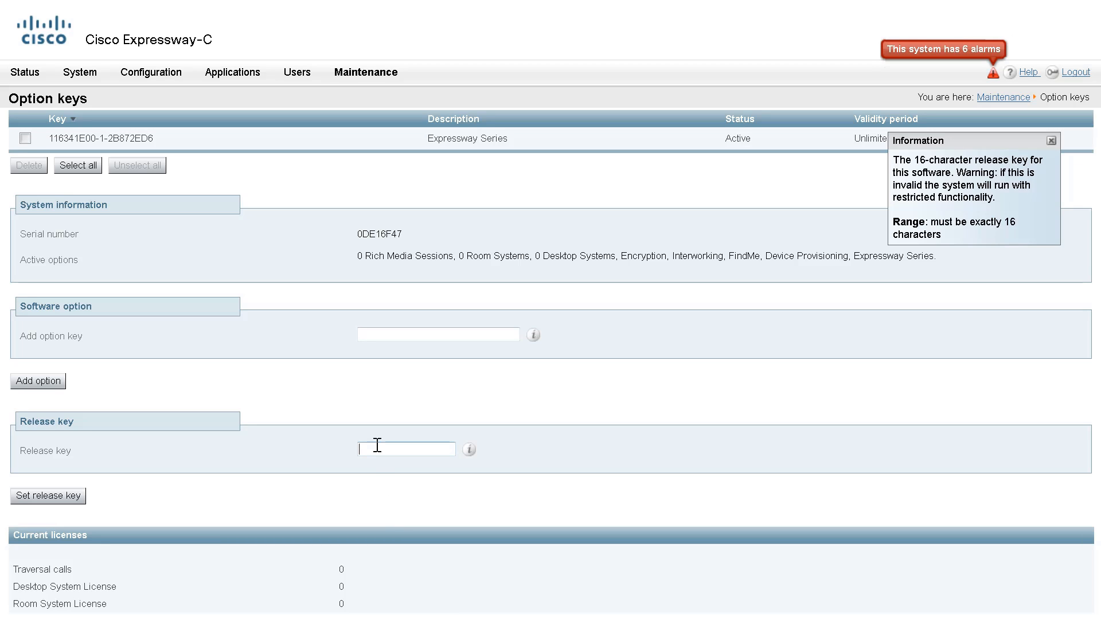
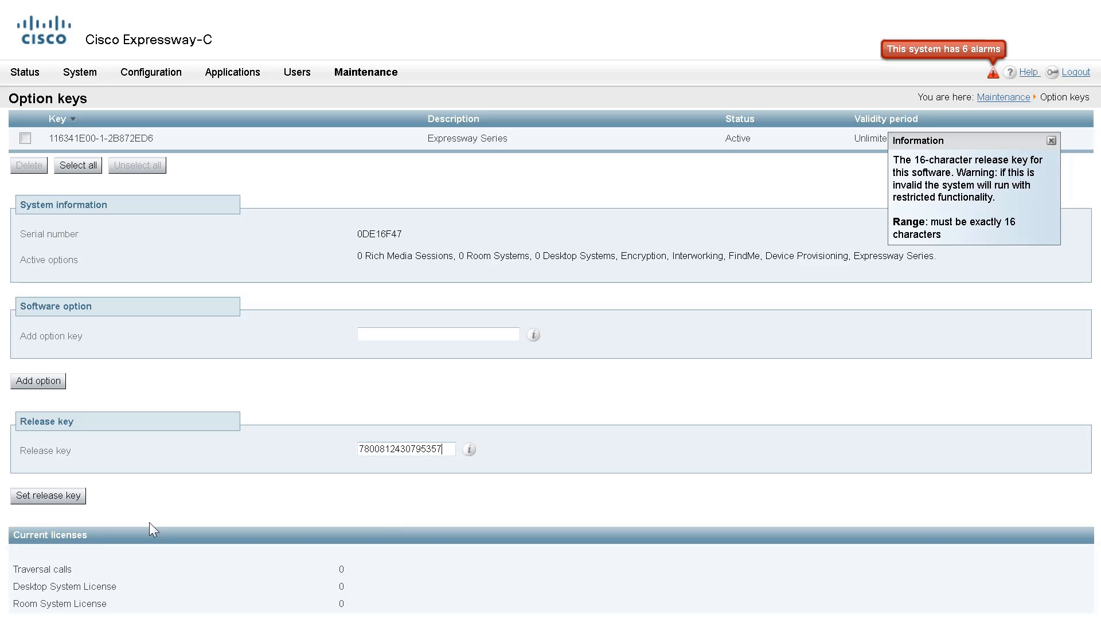
left_click(1050, 140)
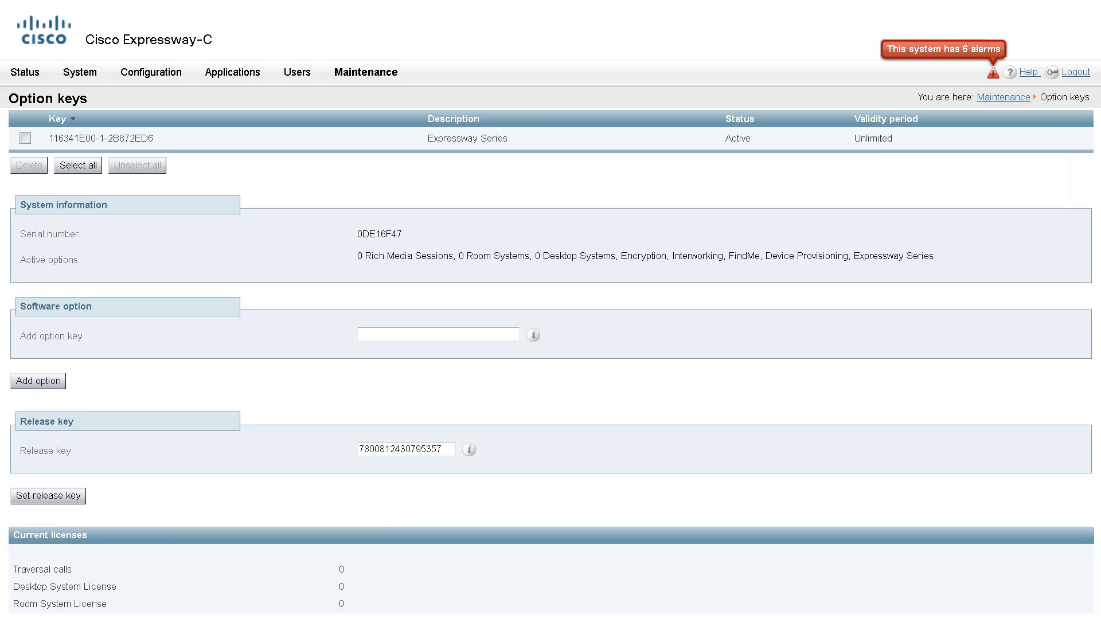
Step: Save the release key with Set release key and acknowledge the restart-required notice
left_click(48, 495)
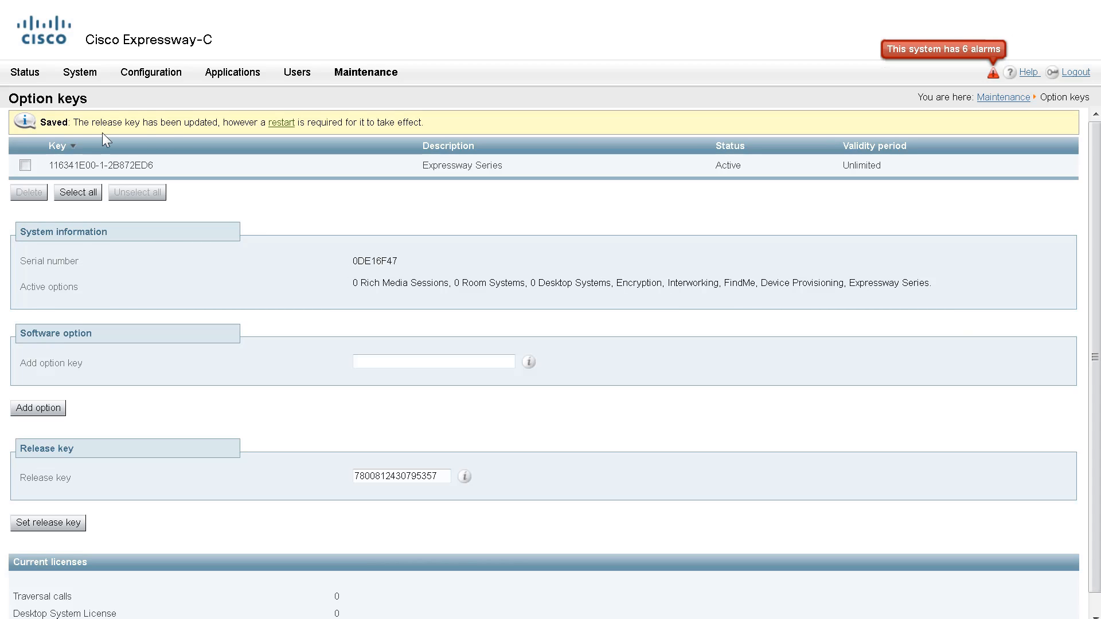
mouse_move(171, 139)
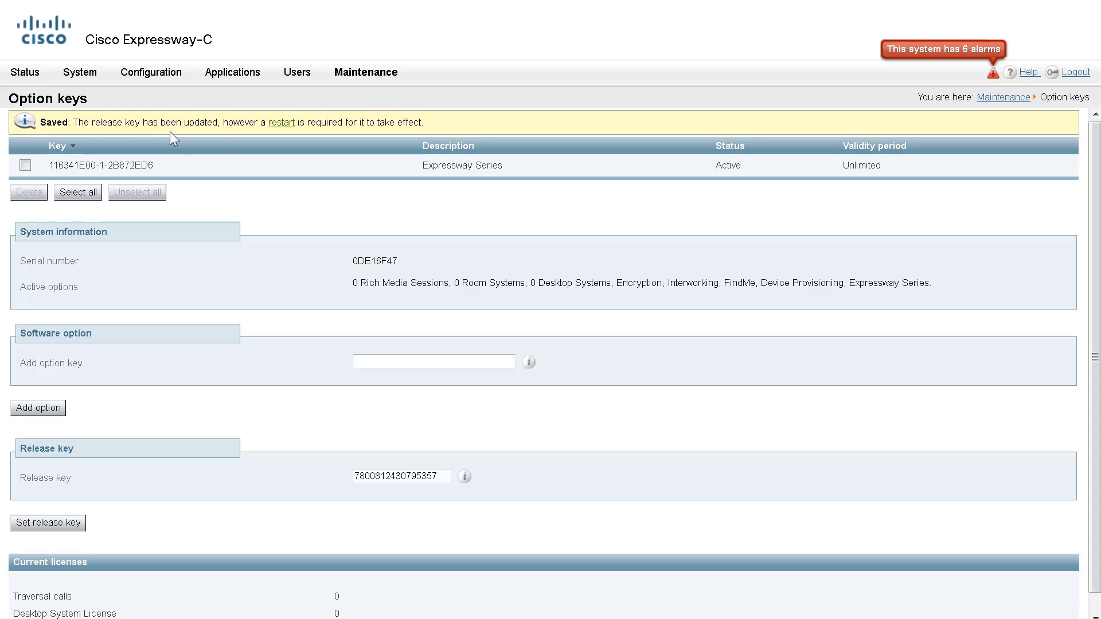
mouse_move(251, 119)
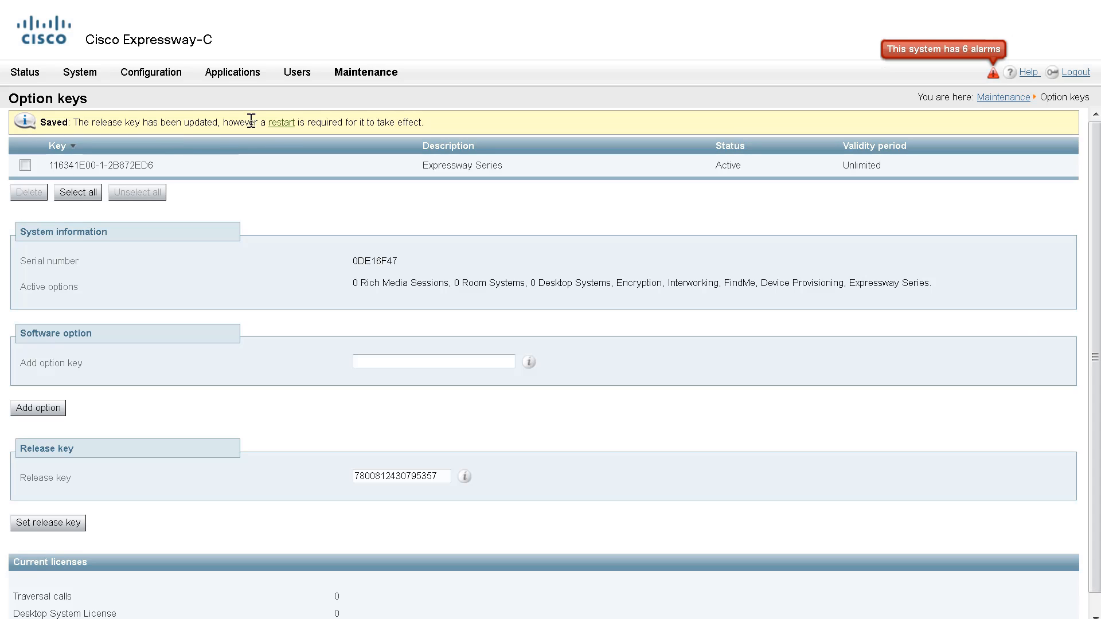
left_click(528, 362)
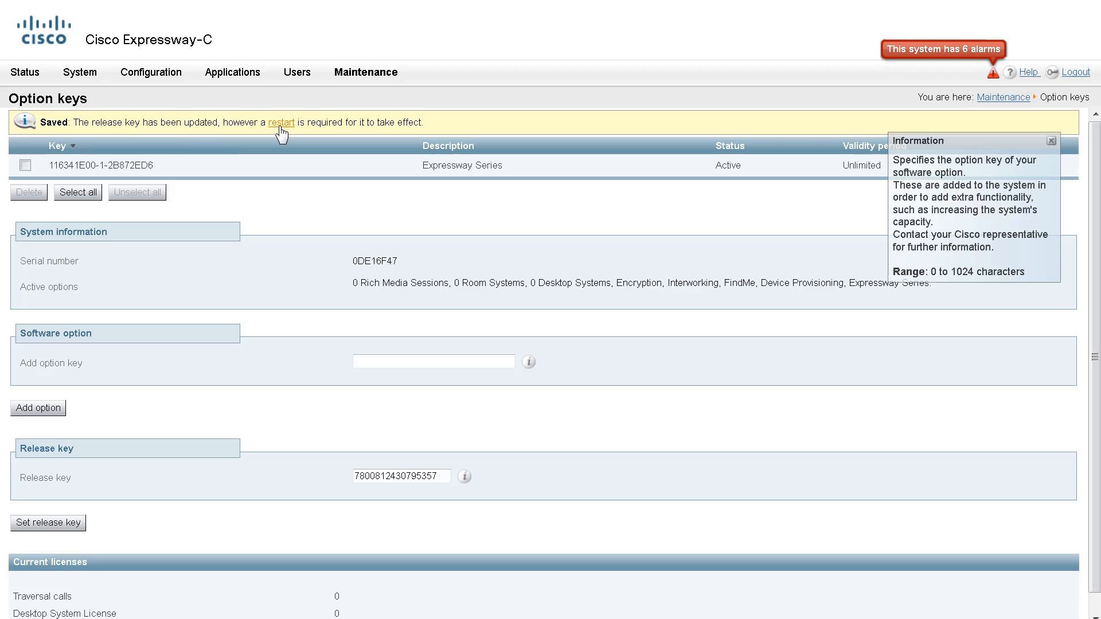
Step: Restart Expressway-C from the banner's restart link and confirm in the dialog
left_click(281, 122)
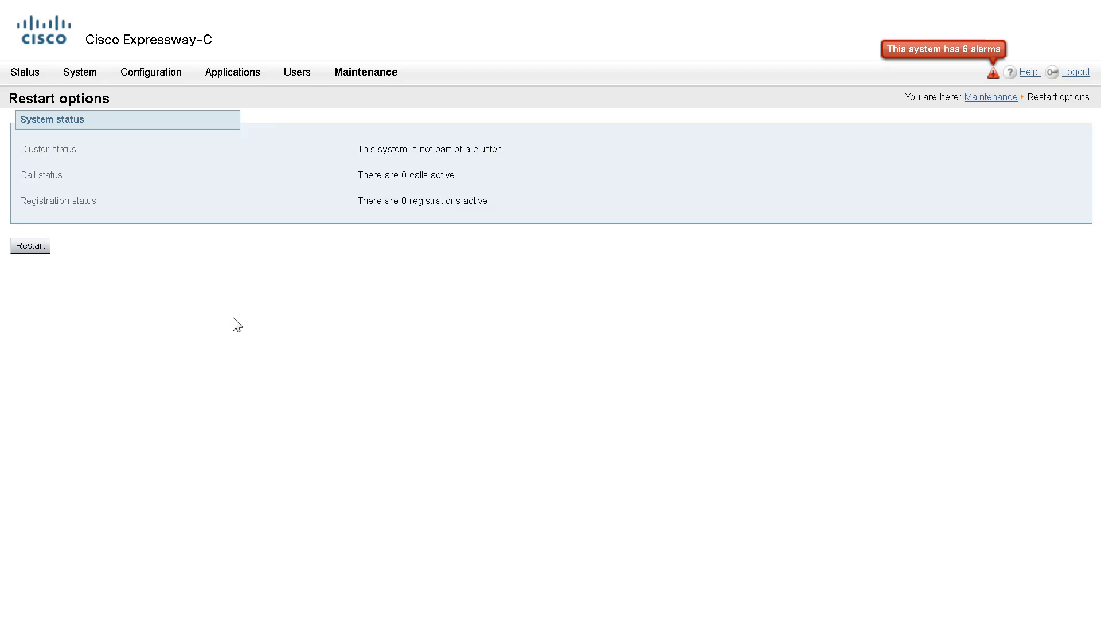
mouse_move(49, 279)
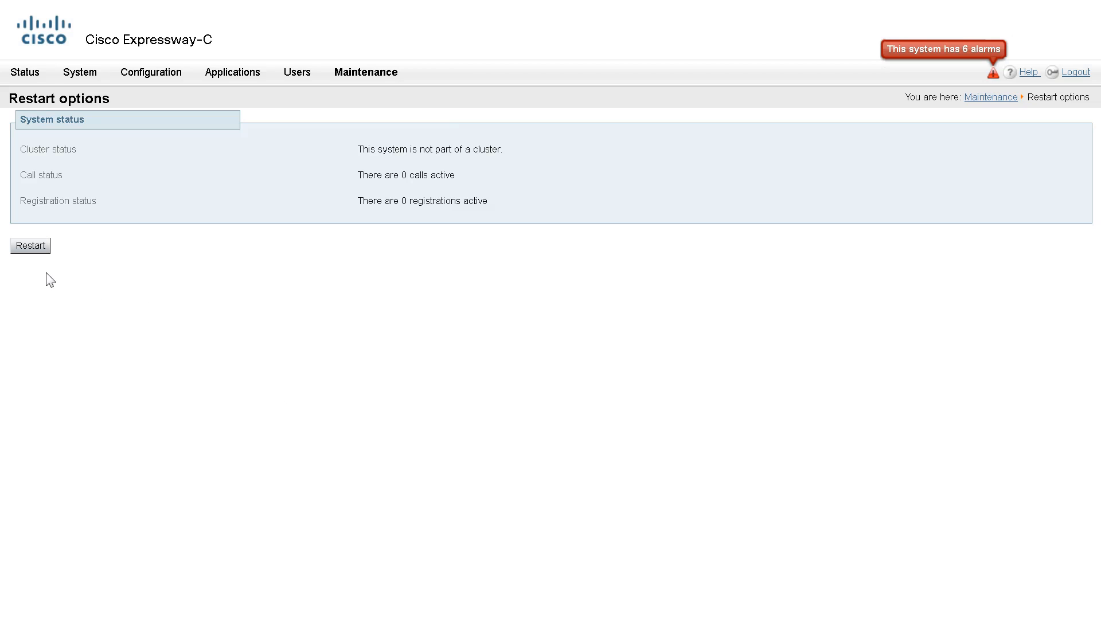
left_click(30, 246)
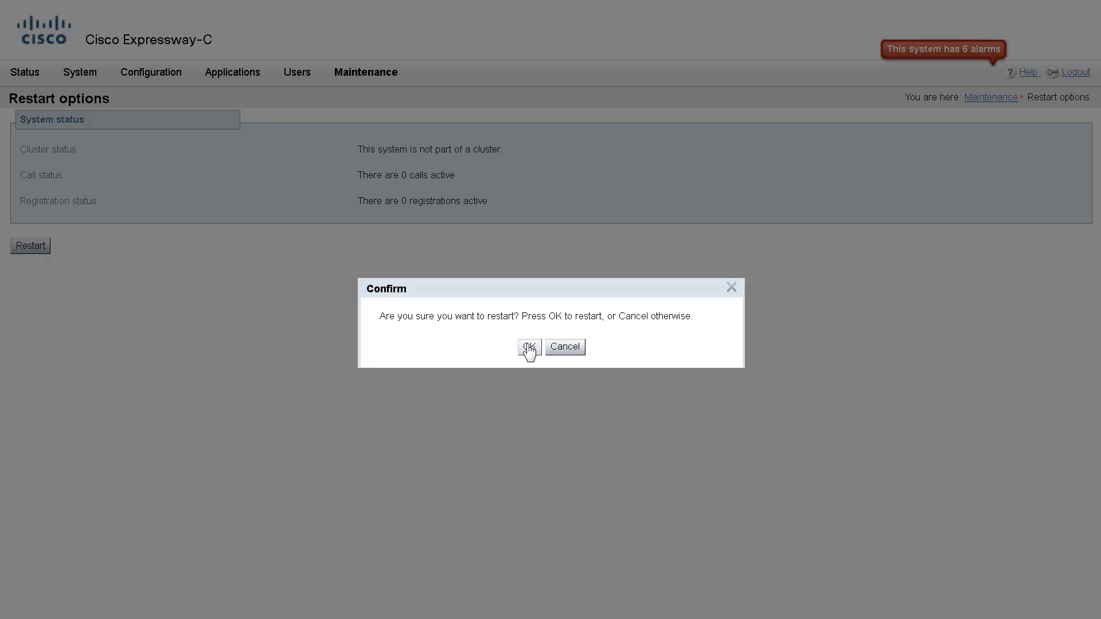
left_click(528, 346)
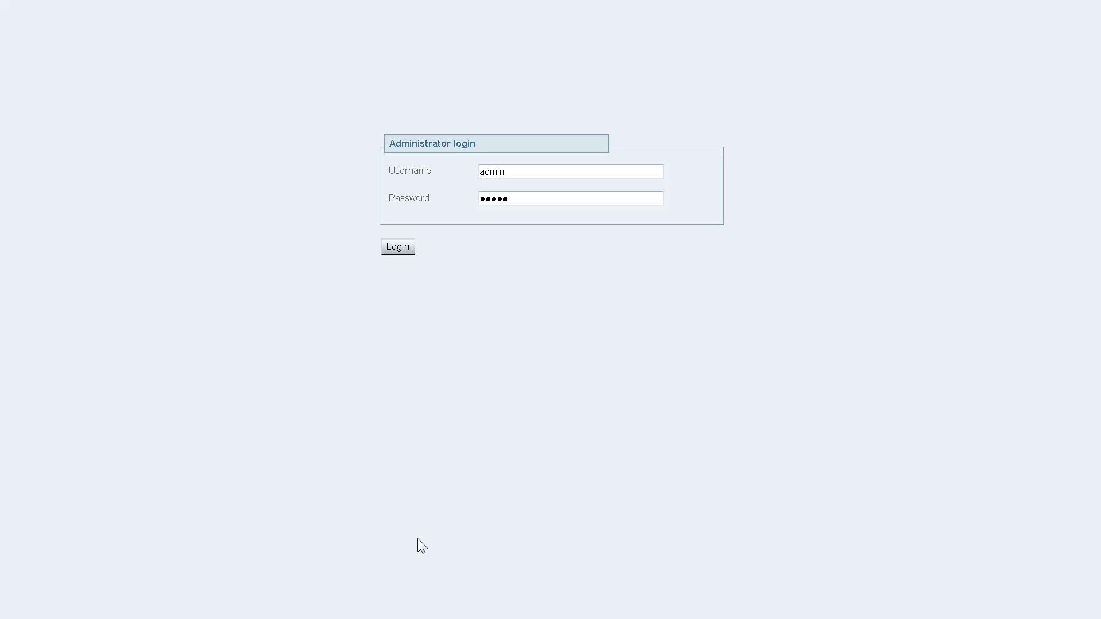
mouse_move(439, 420)
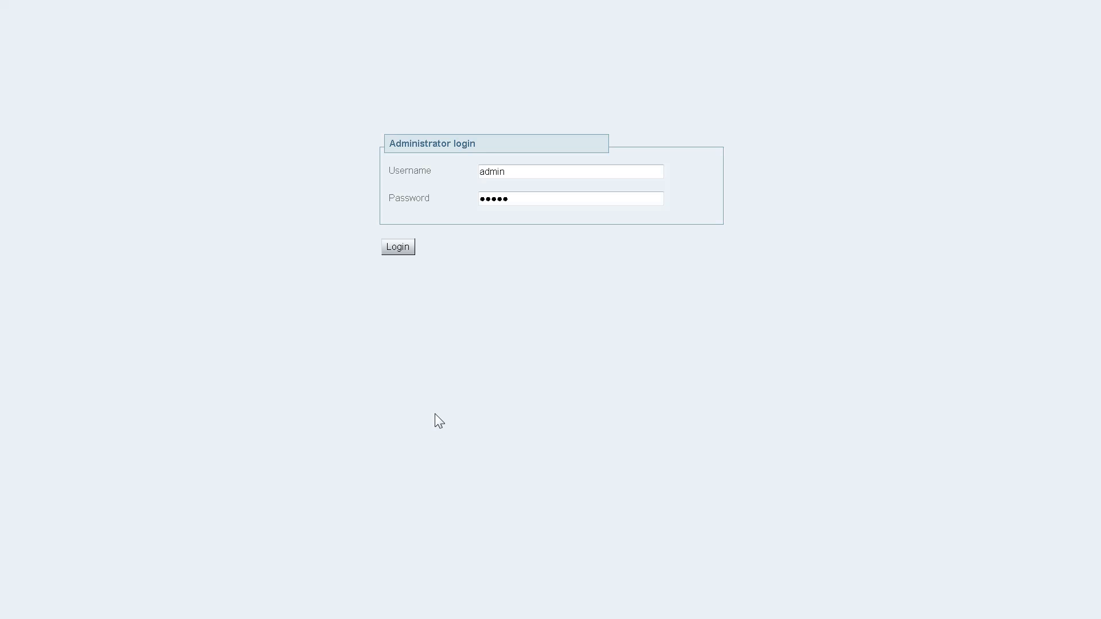
mouse_move(410, 298)
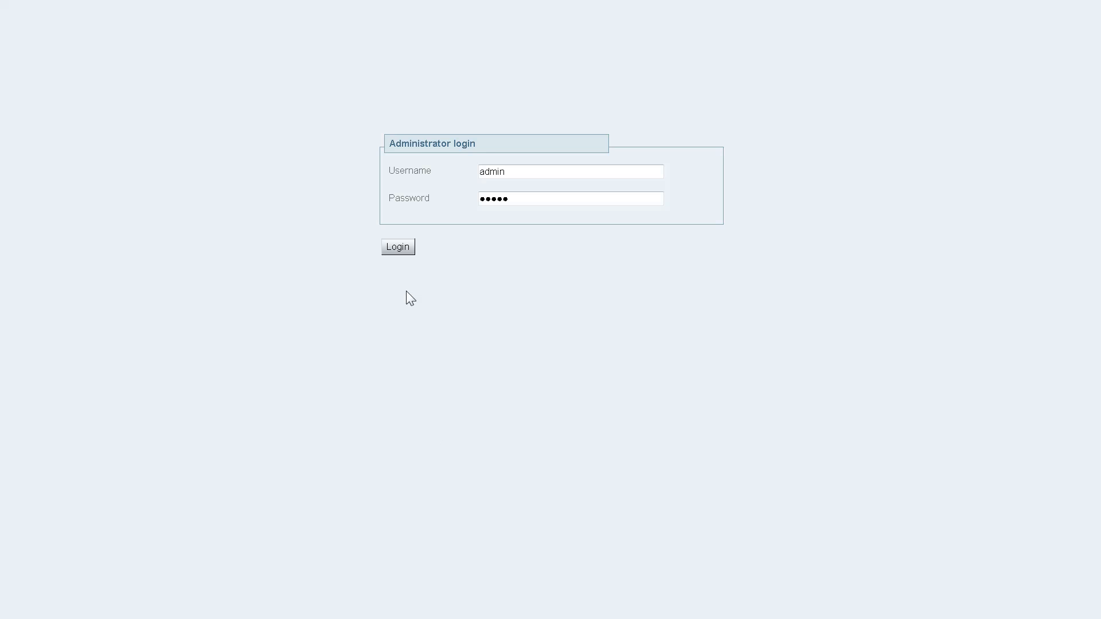
mouse_move(397, 246)
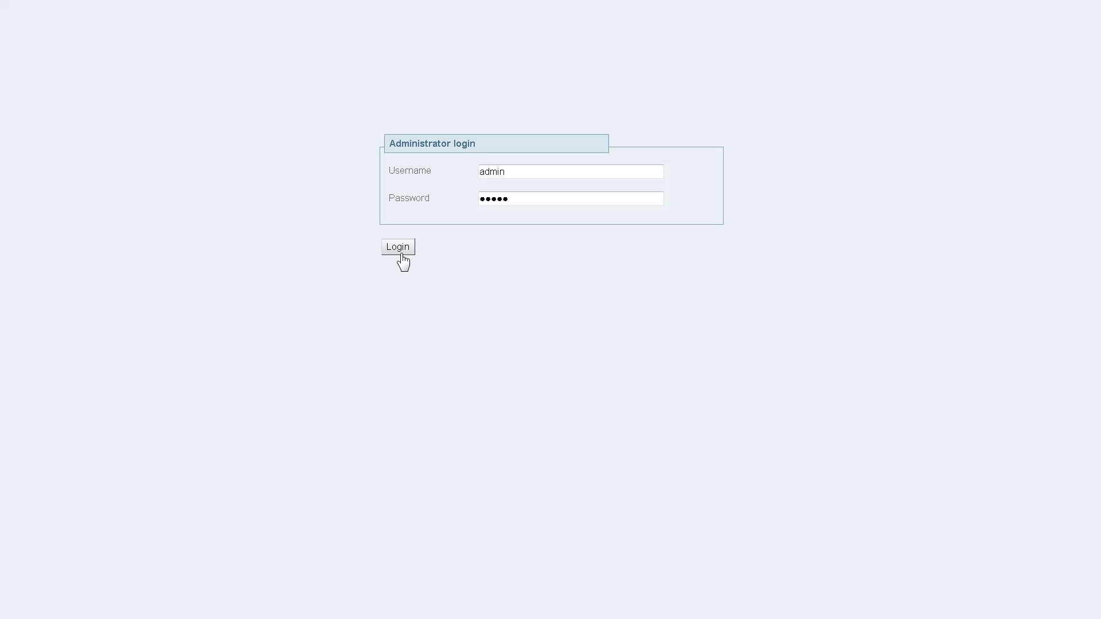
left_click(398, 246)
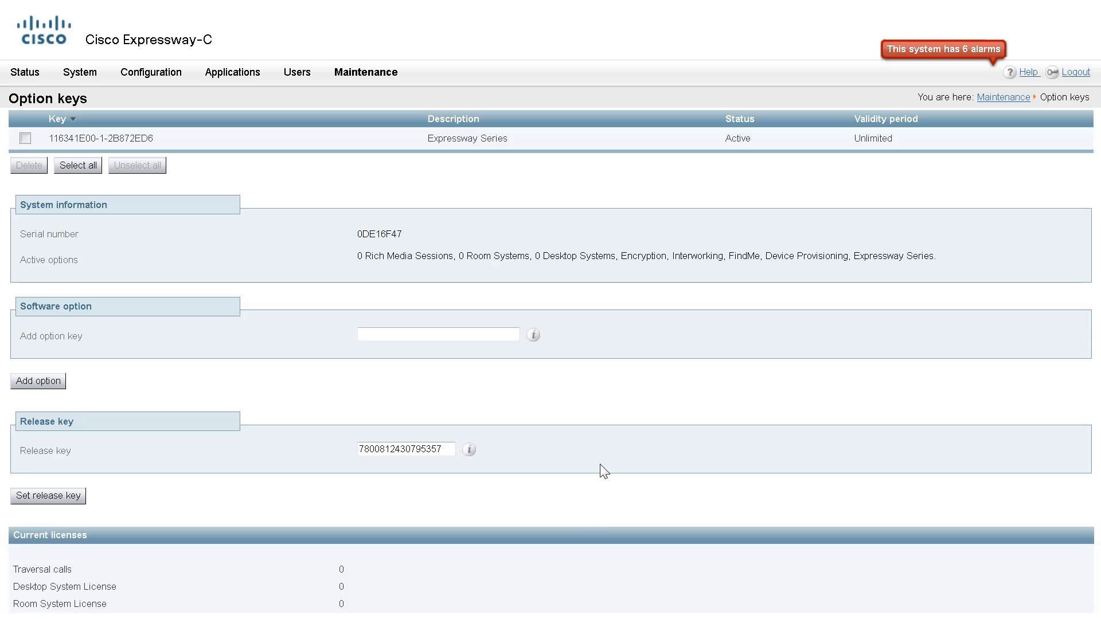